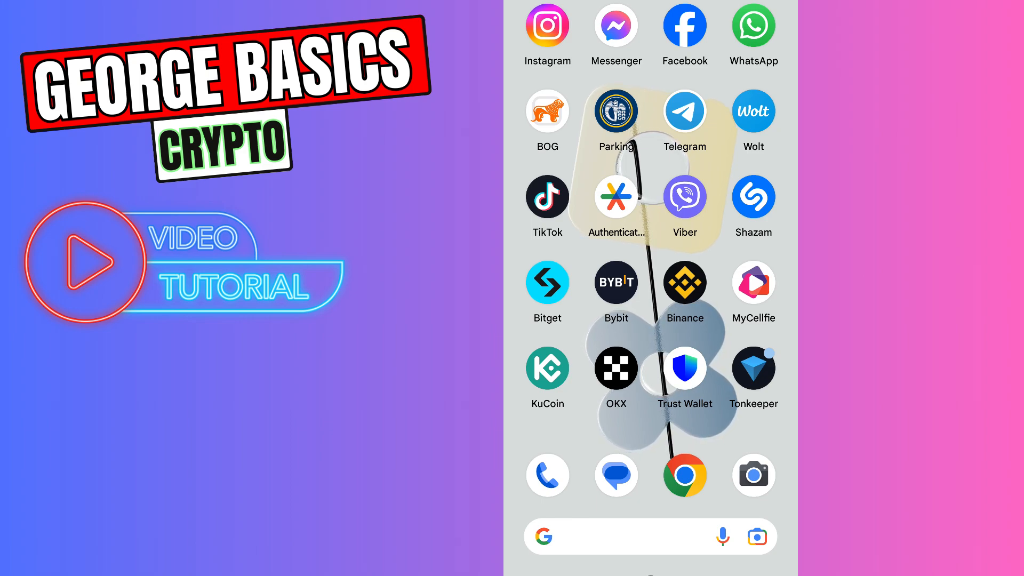
Show the Tonkeeper wallet's Toncoin receive address with its QR code and copy it.
{"action": "left_click", "coordinate": [753, 367]}
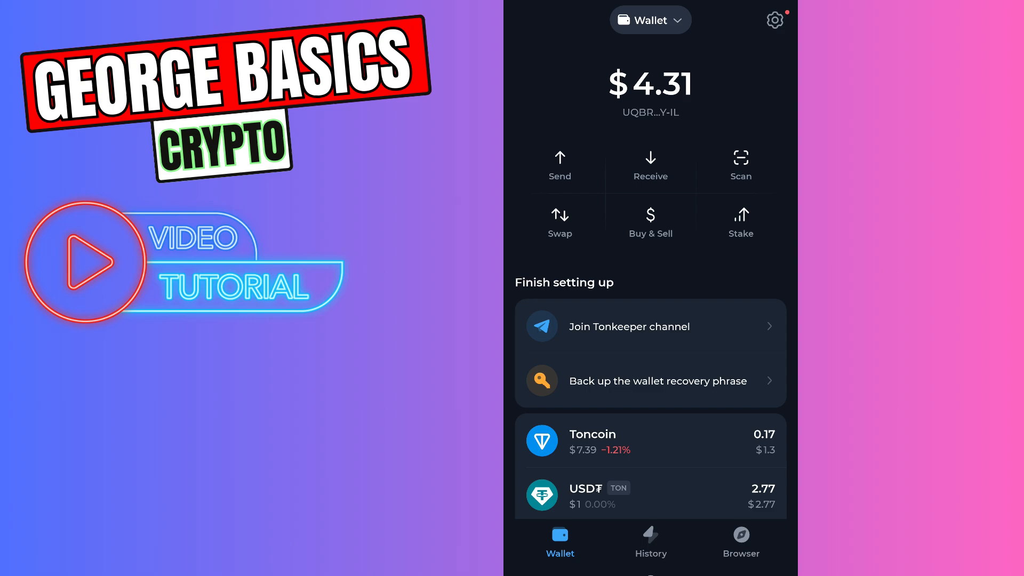
{"action": "left_click", "coordinate": [651, 167]}
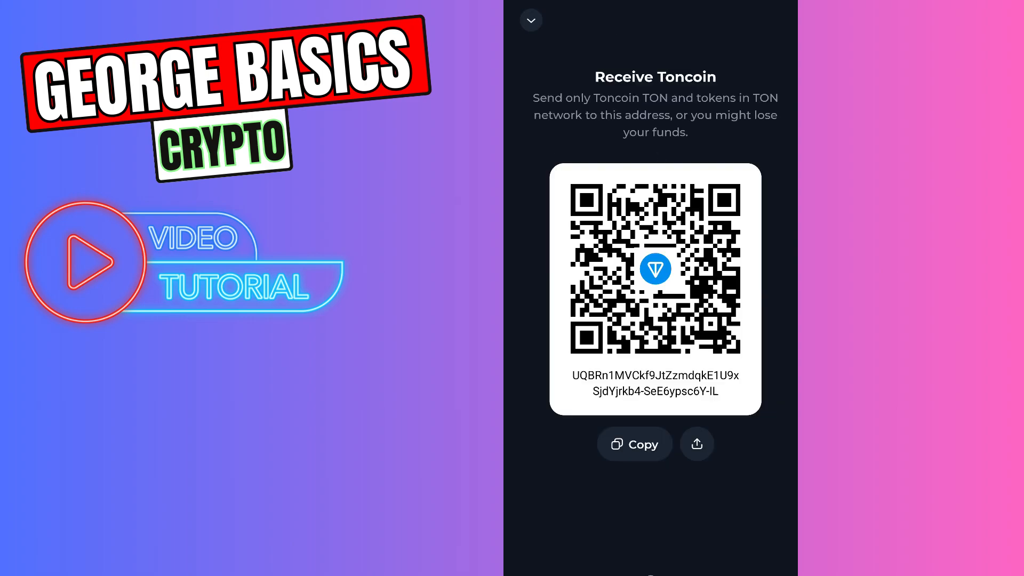
{"action": "left_click", "coordinate": [633, 444]}
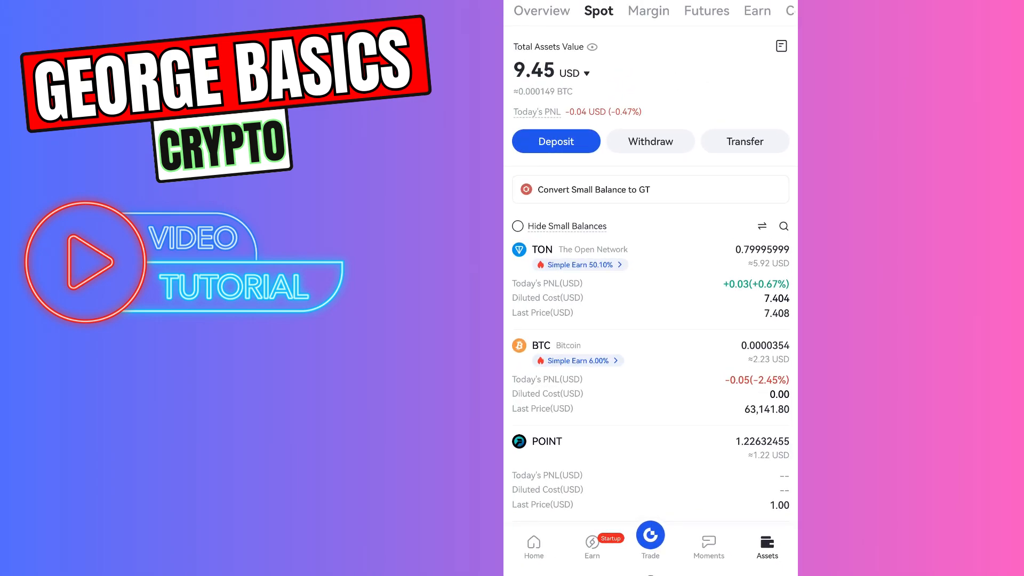
Return to Gate.io Home, then show Spot assets with the 0.79995999 TON balance.
{"action": "left_click", "coordinate": [534, 545]}
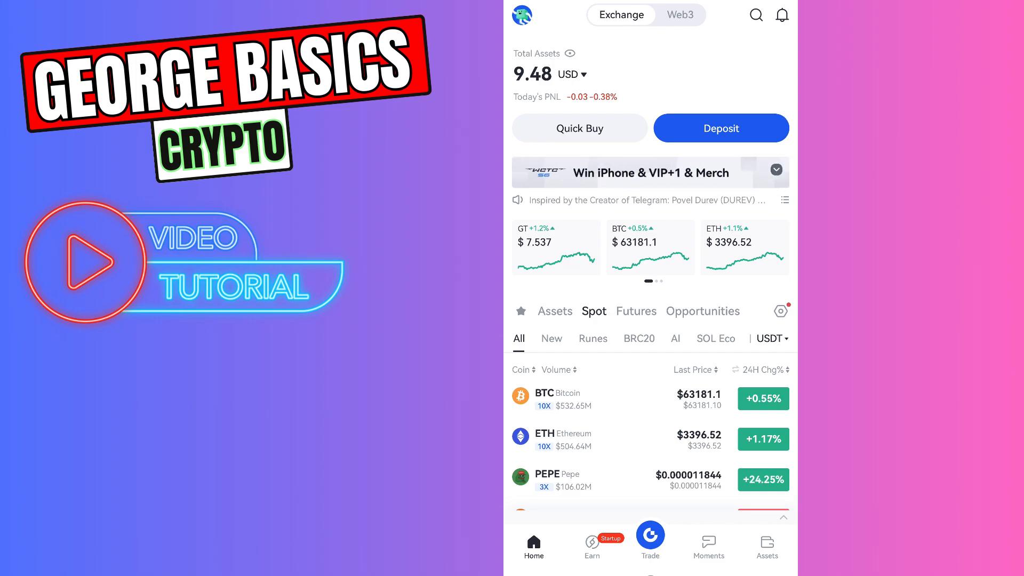
{"action": "left_click", "coordinate": [767, 545]}
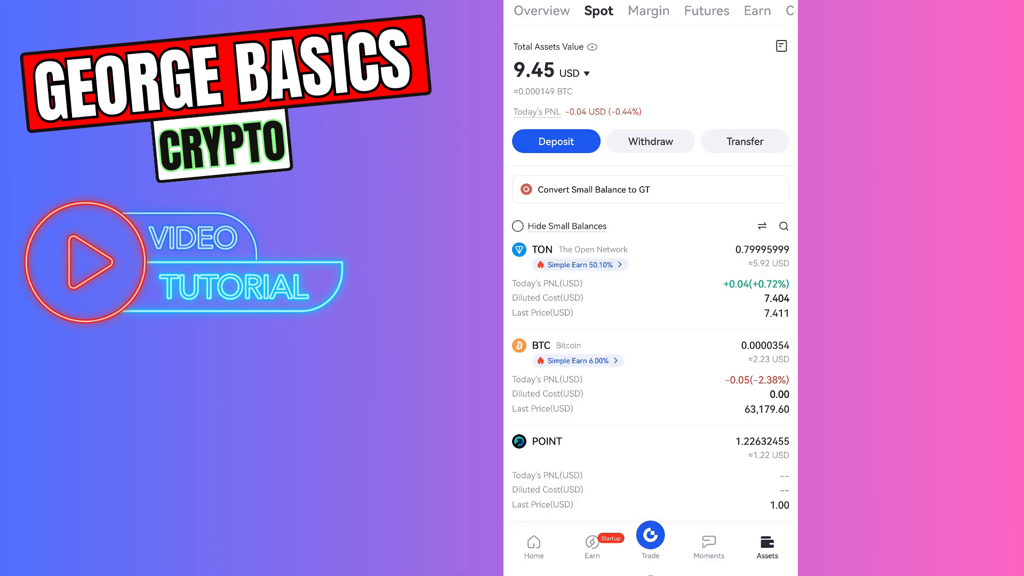
Start a TON on-chain withdrawal on The Open Network and paste the Tonkeeper address.
{"action": "left_click", "coordinate": [649, 141]}
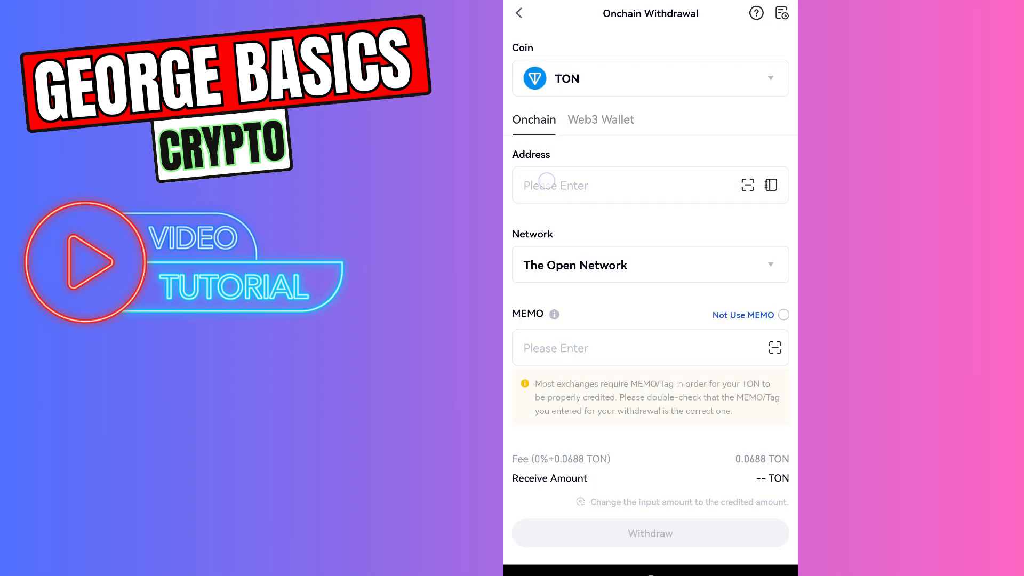
{"action": "left_click", "coordinate": [771, 185]}
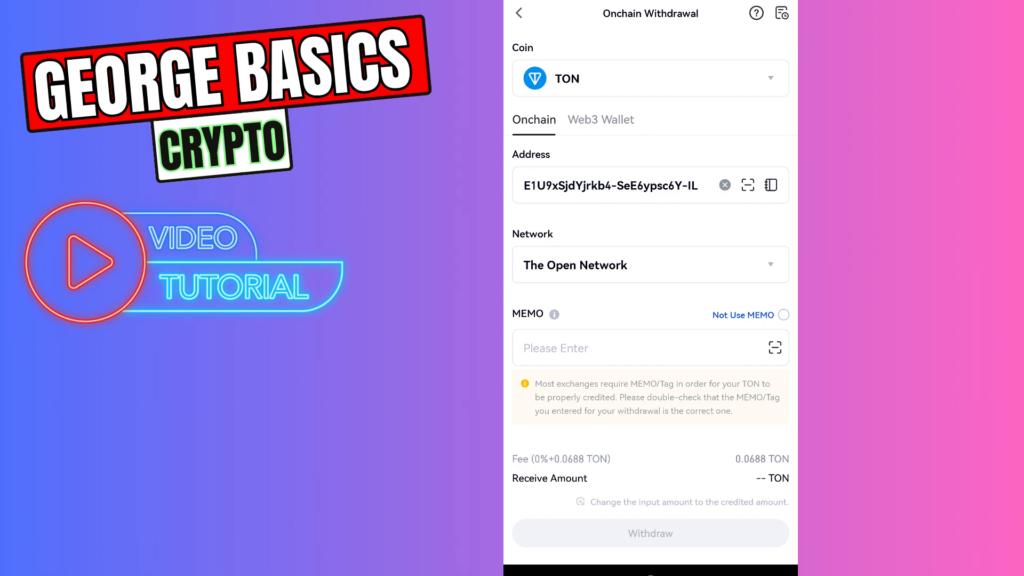
{"action": "left_click", "coordinate": [784, 315]}
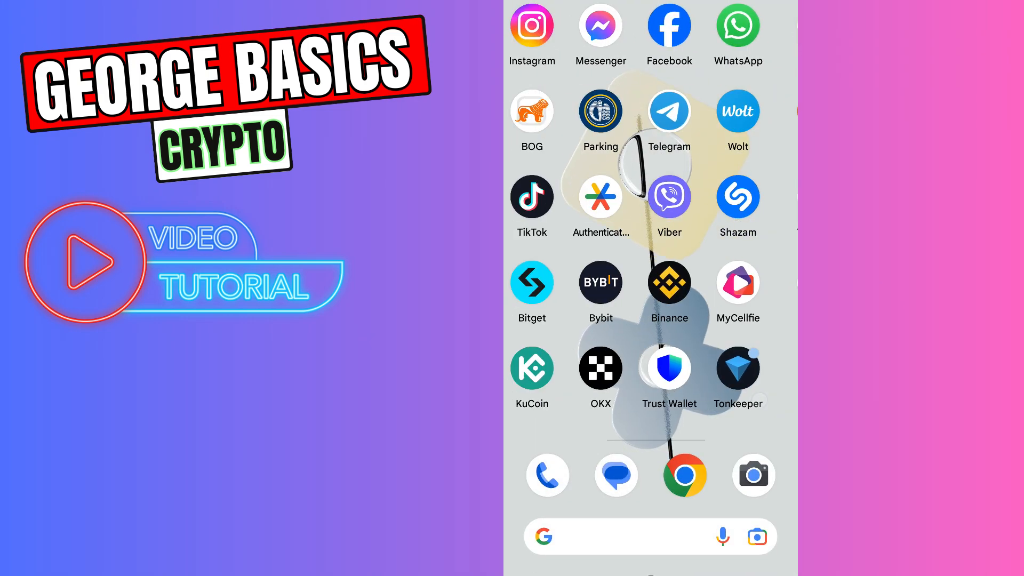
View Tonkeeper's Toncoin page: 0.176402231 TON balance and today's sent 0.8 TON transaction.
{"action": "left_click", "coordinate": [737, 367]}
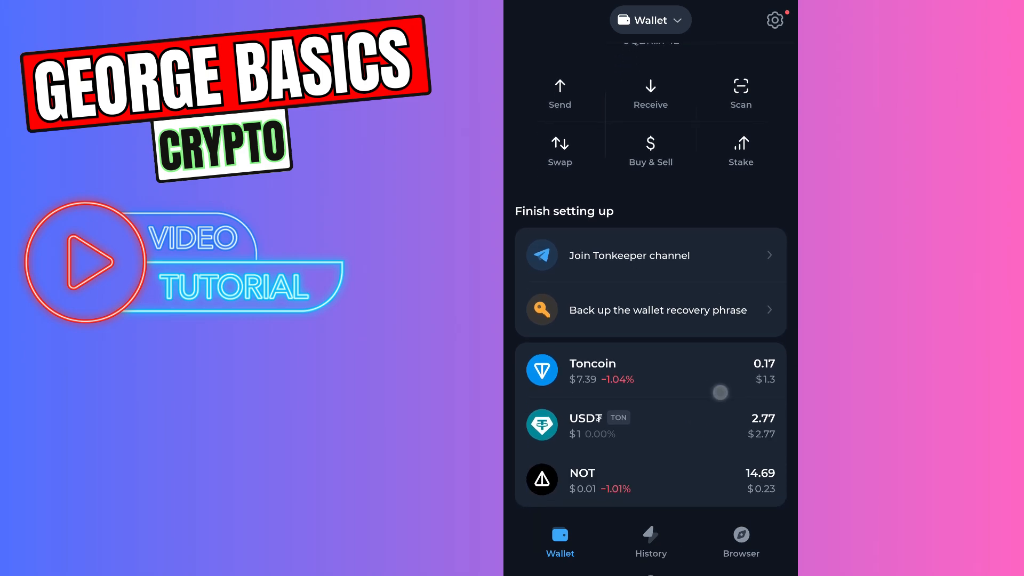
{"action": "left_click", "coordinate": [649, 371]}
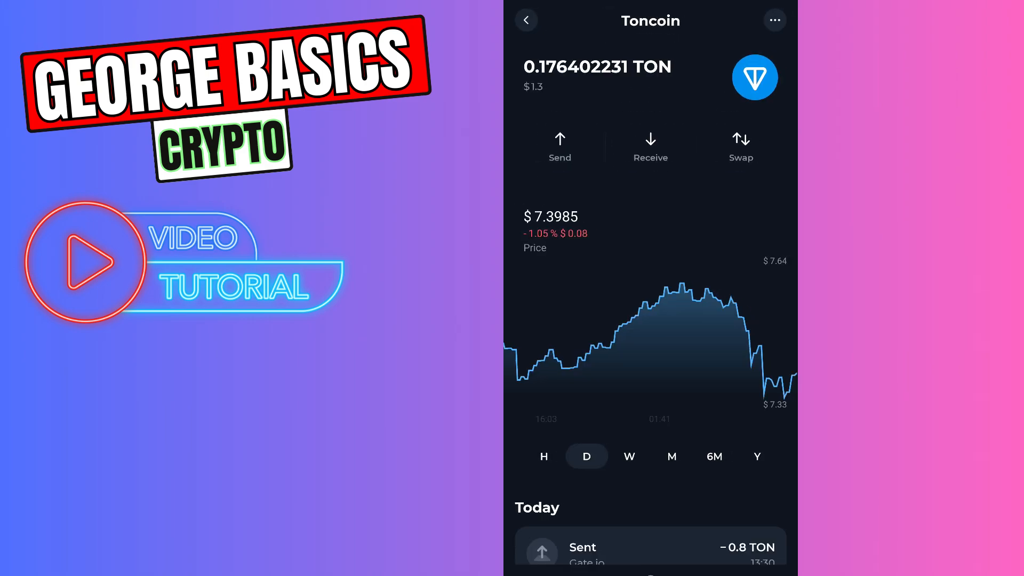